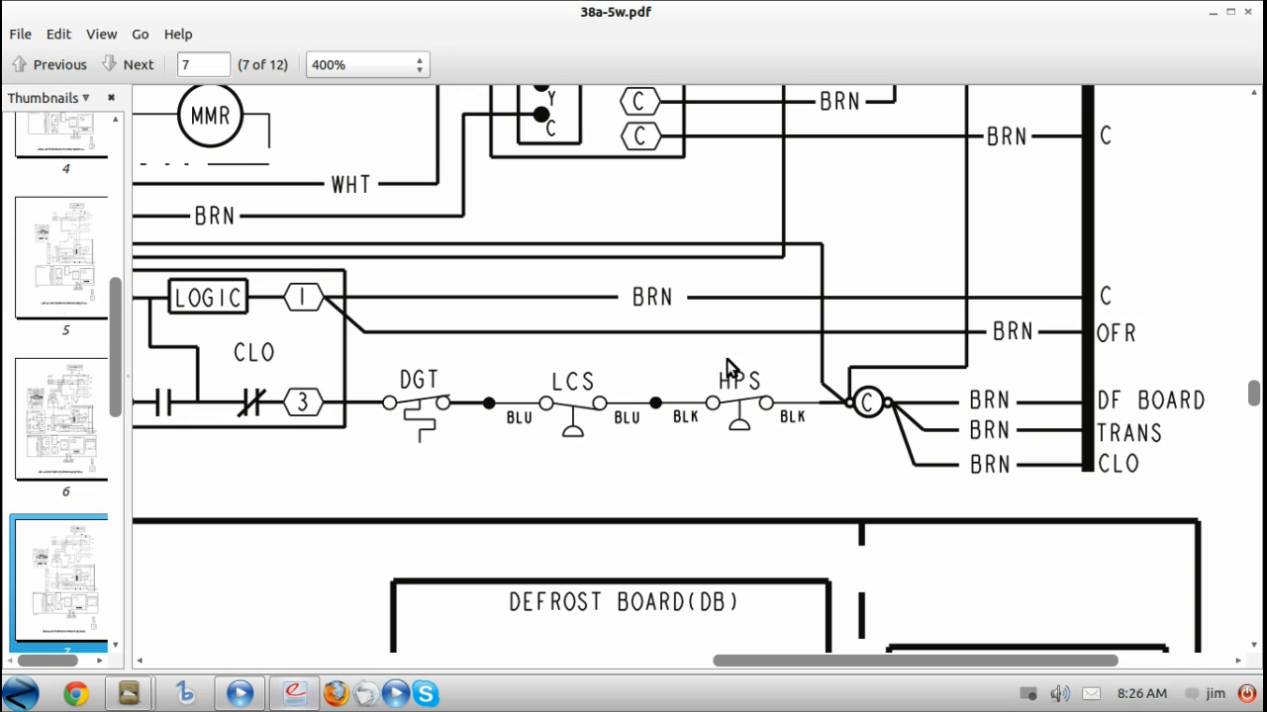
mouse_move(776, 475)
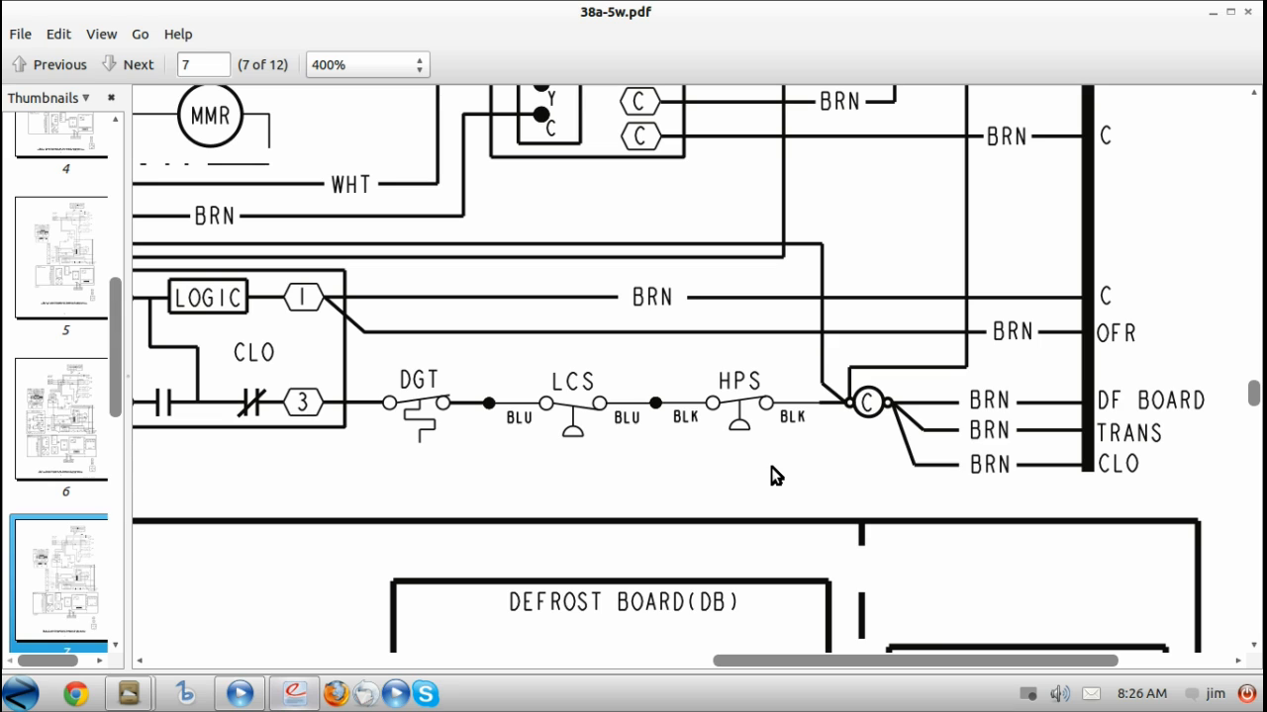
mouse_move(742, 477)
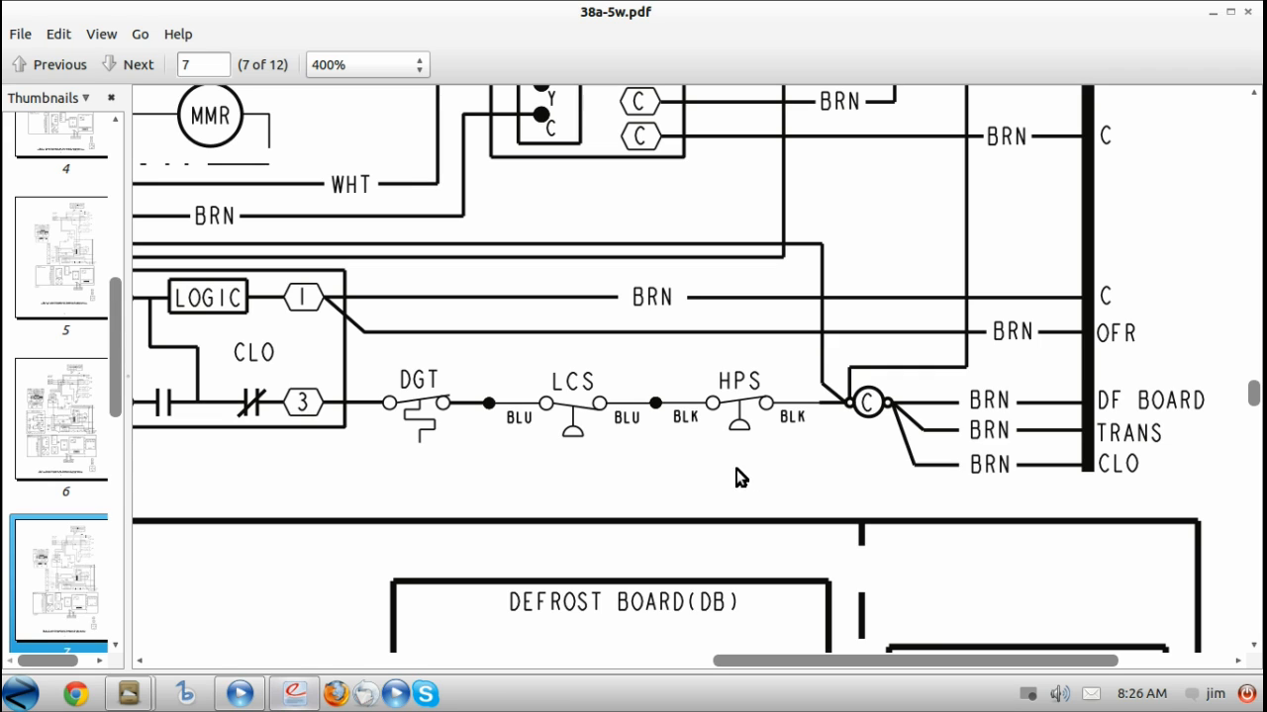
mouse_move(722, 475)
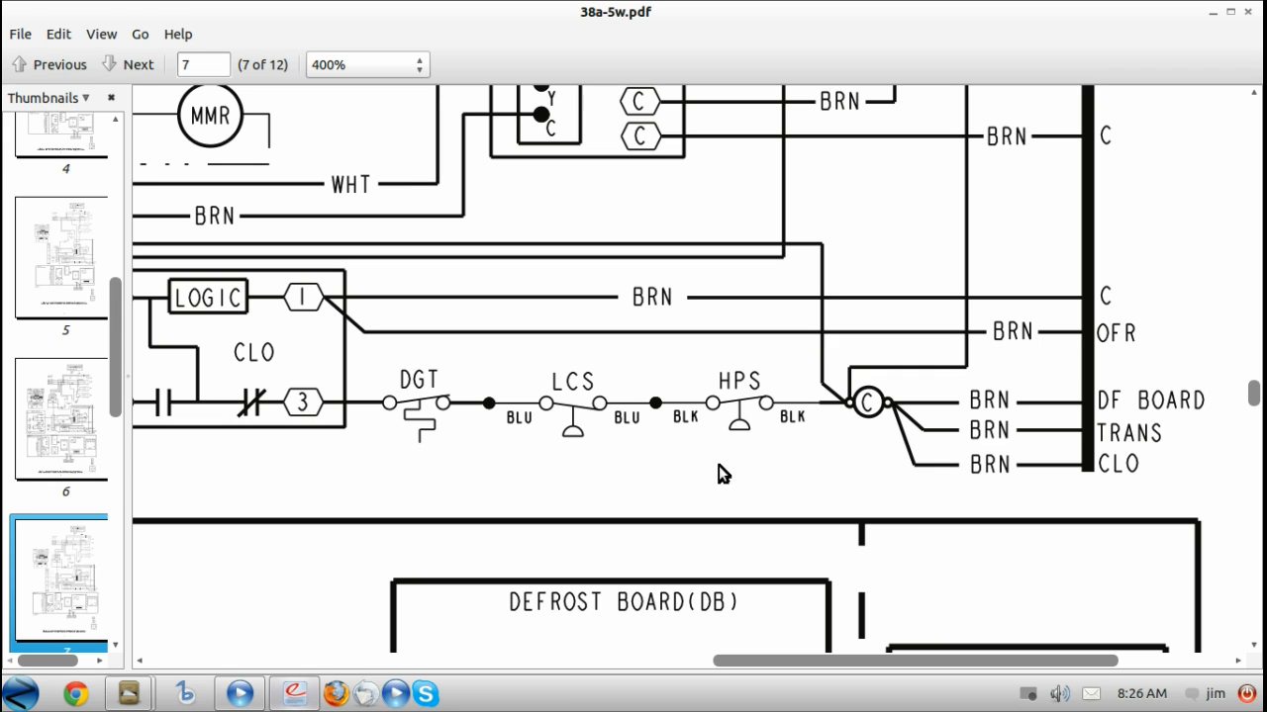
Step: Switch back to the Document Viewer window showing the 30h-2w diagram
left_click(48, 64)
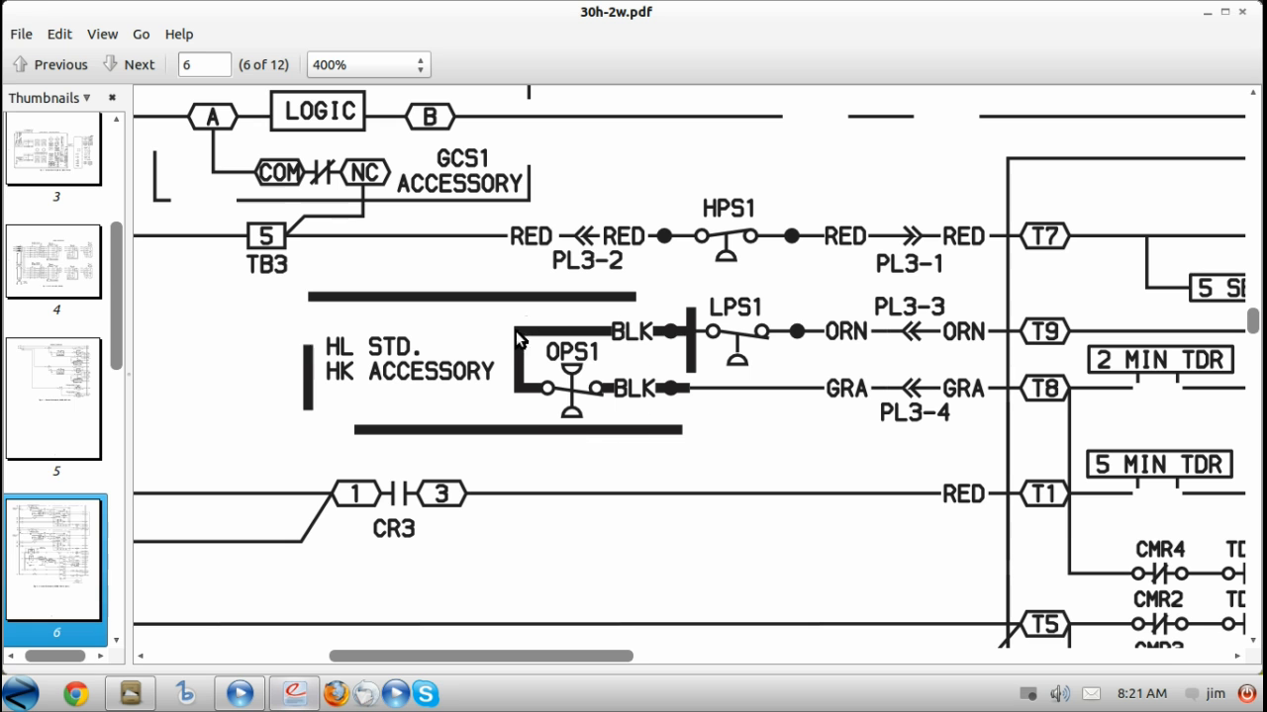
mouse_move(590, 485)
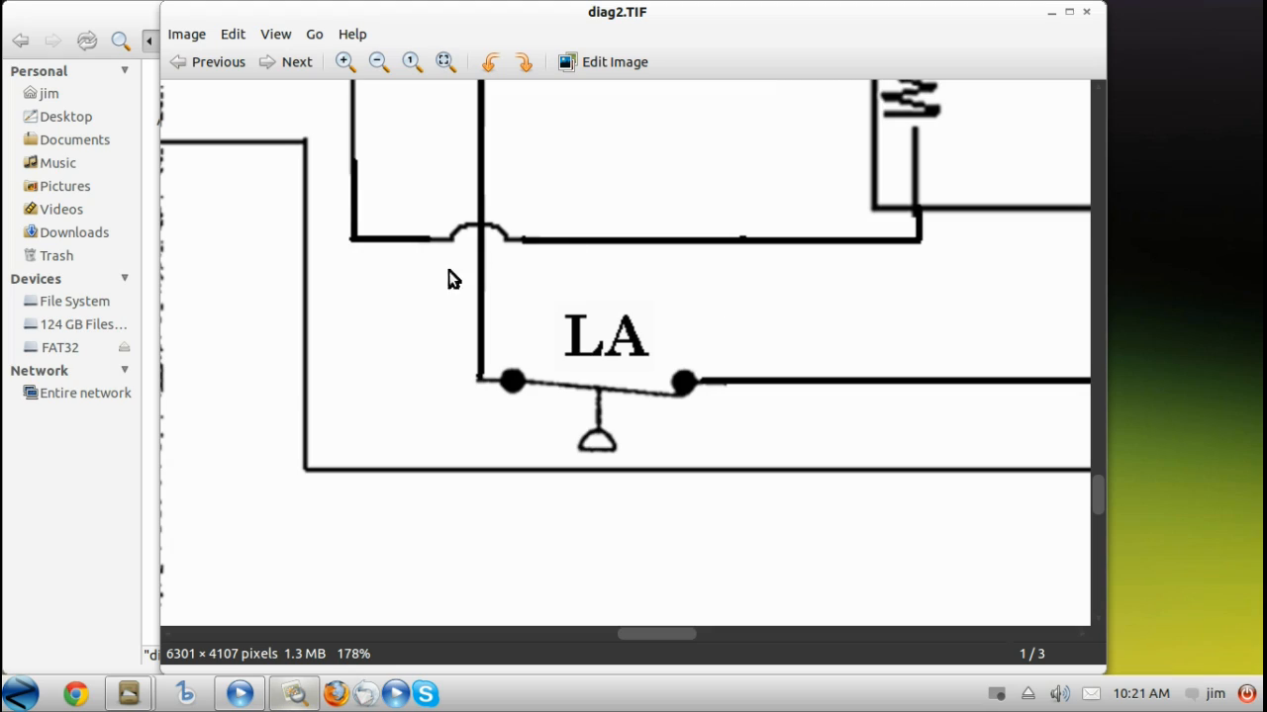
mouse_move(512, 499)
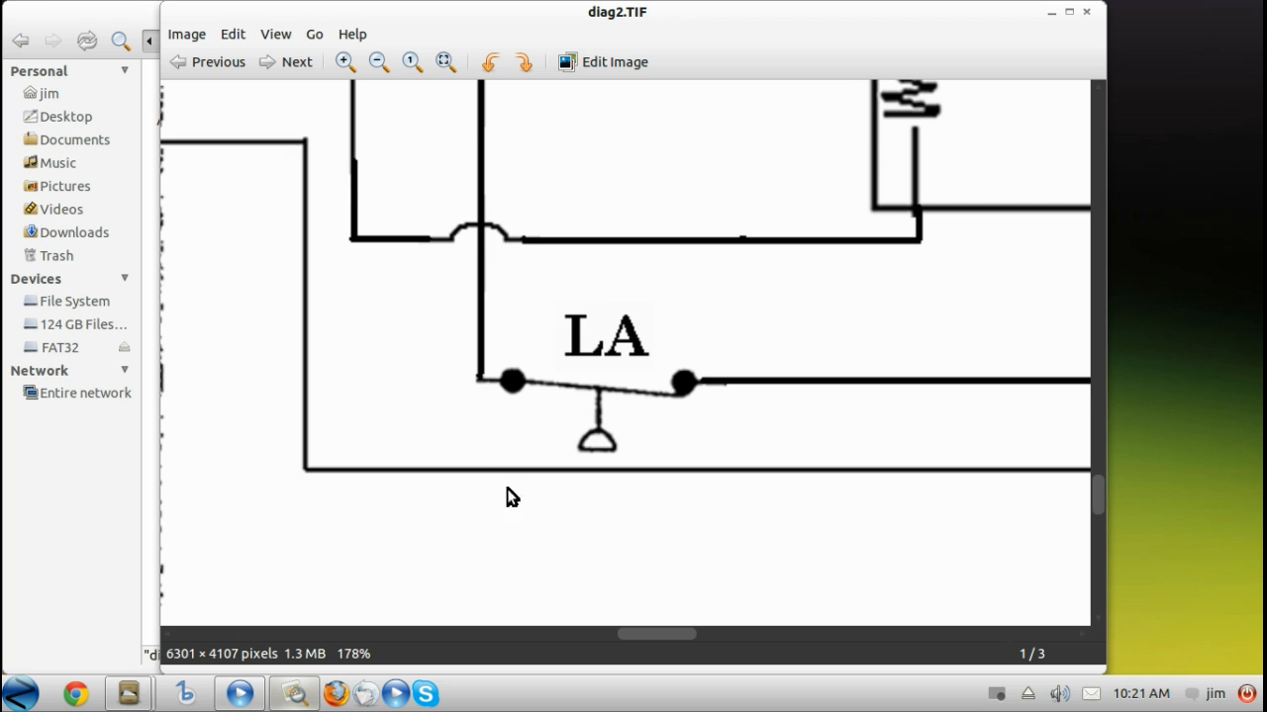
mouse_move(784, 441)
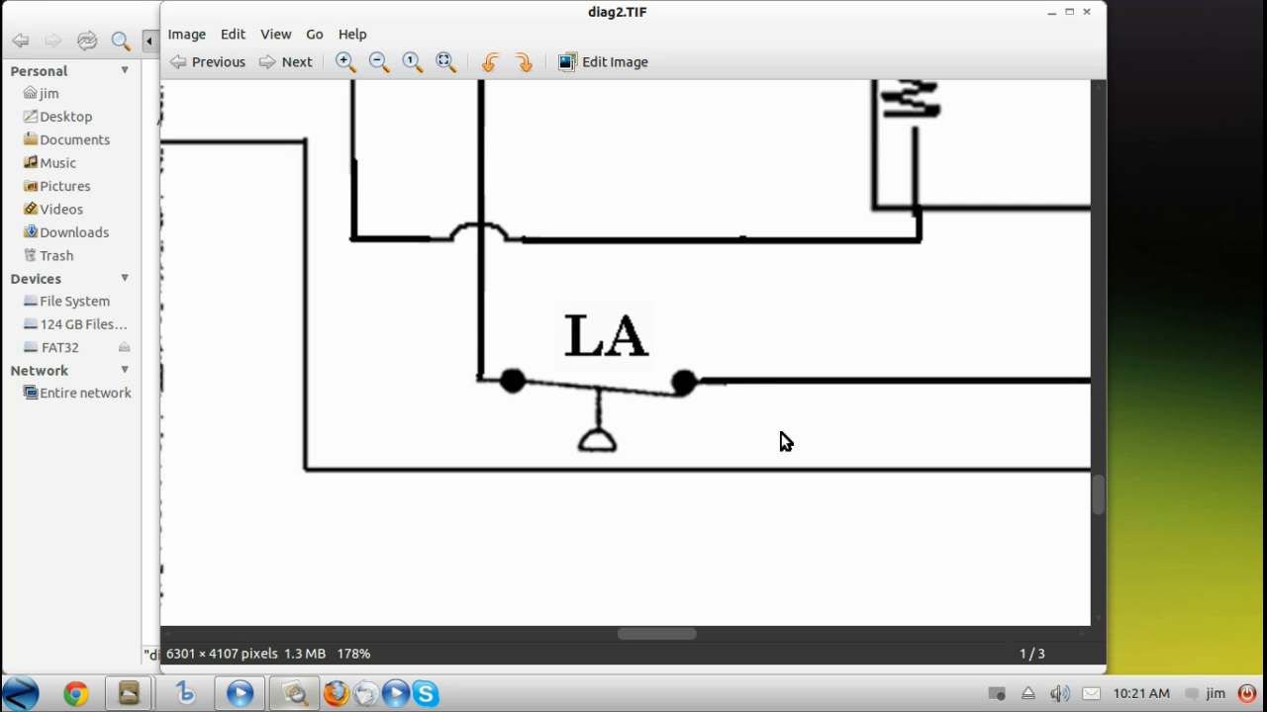
mouse_move(633, 499)
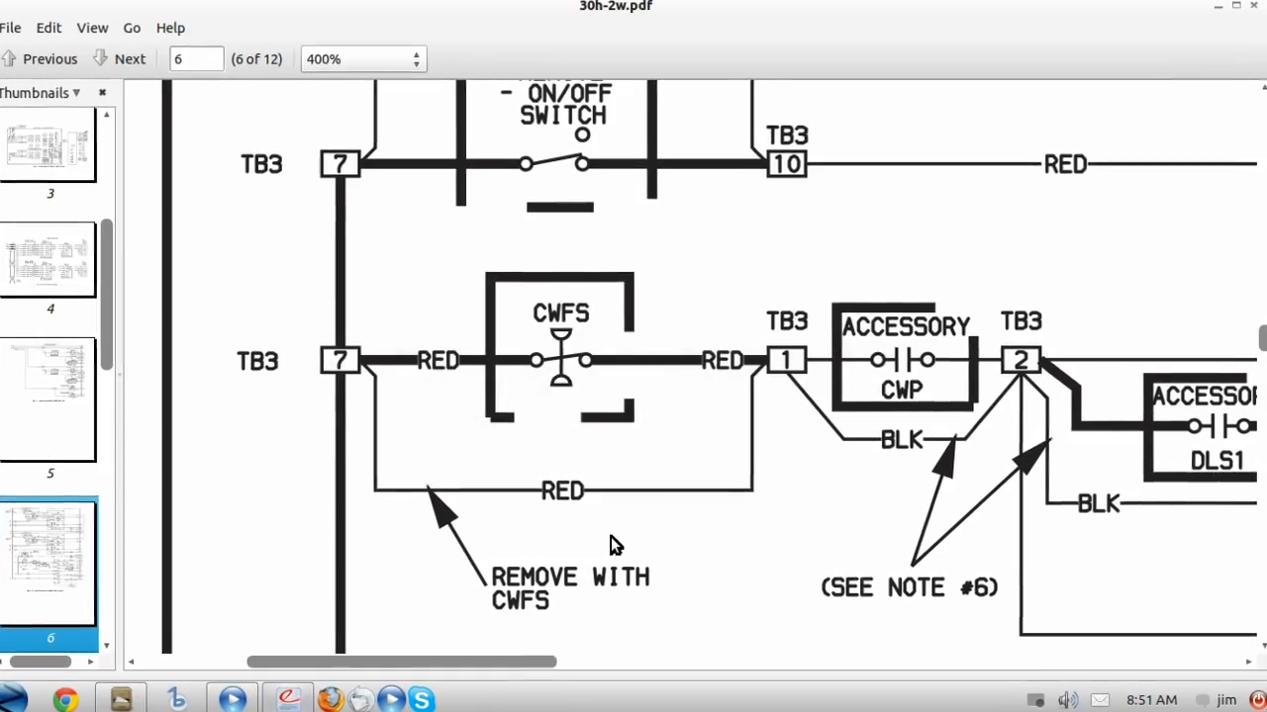
Step: Scroll page 6 of 30h-2w down to bring the CWFS flow switch into view
scroll("down", 3)
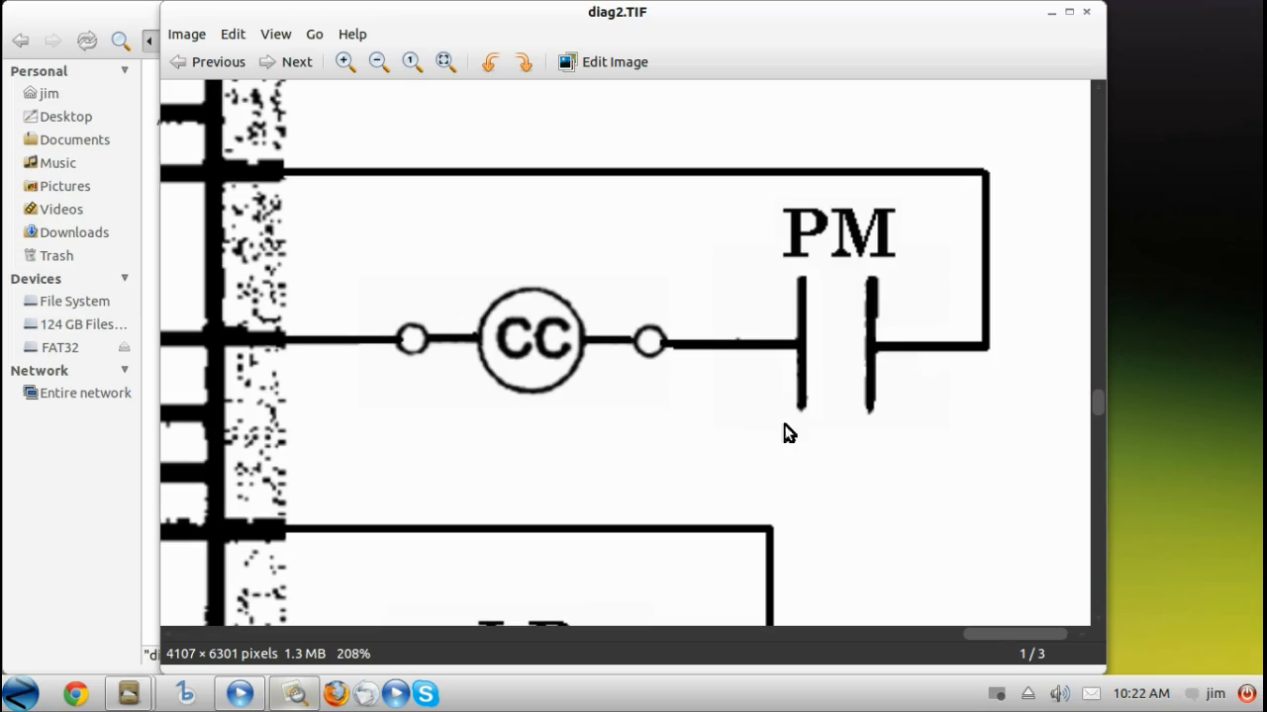
mouse_move(730, 412)
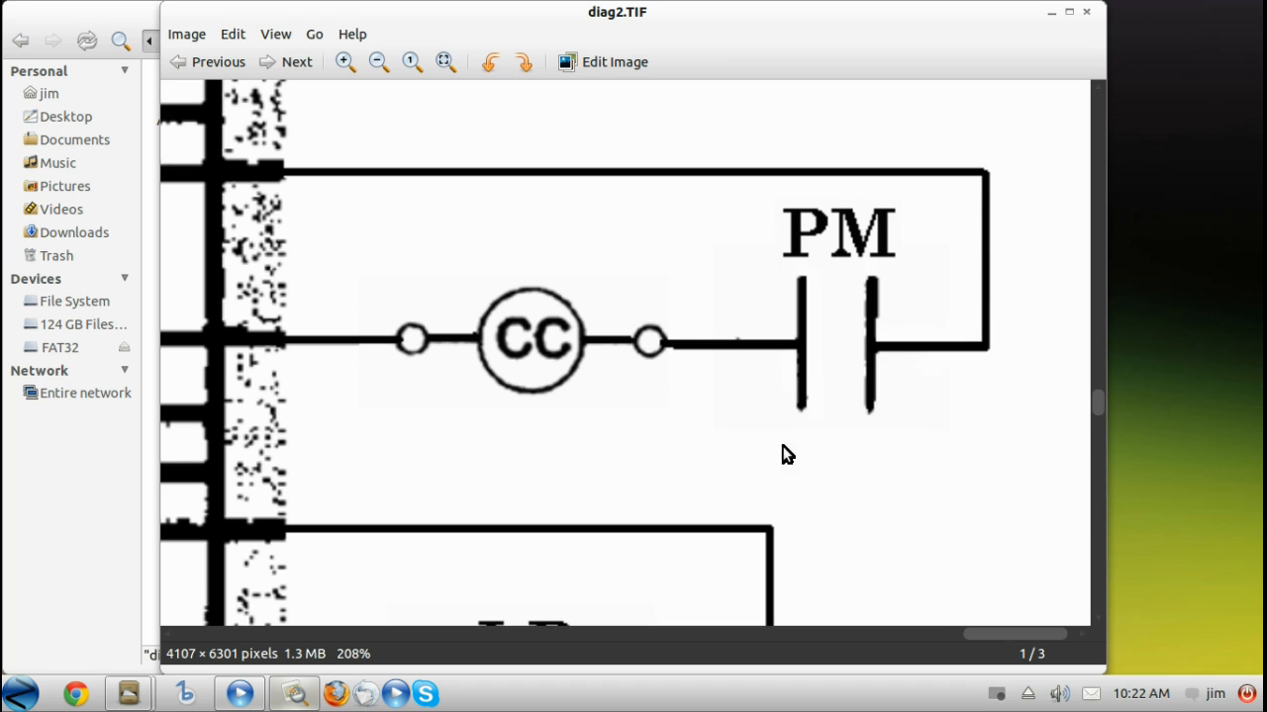
mouse_move(950, 432)
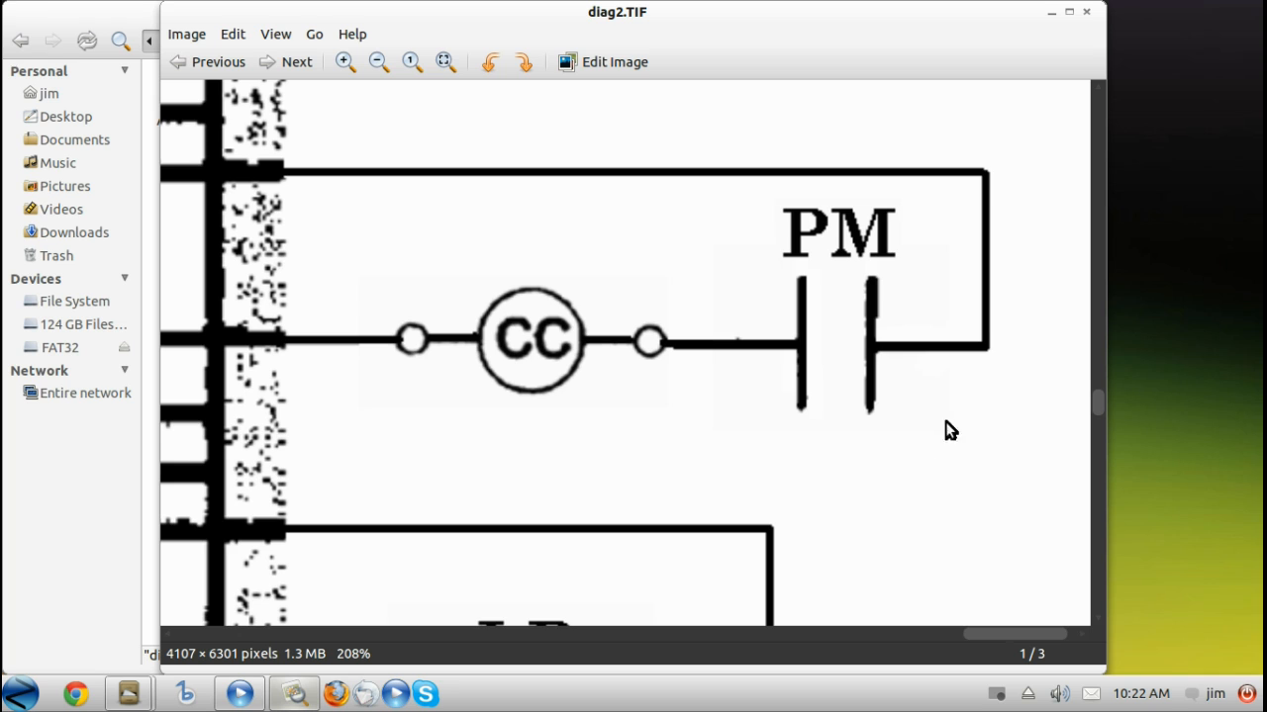
mouse_move(942, 170)
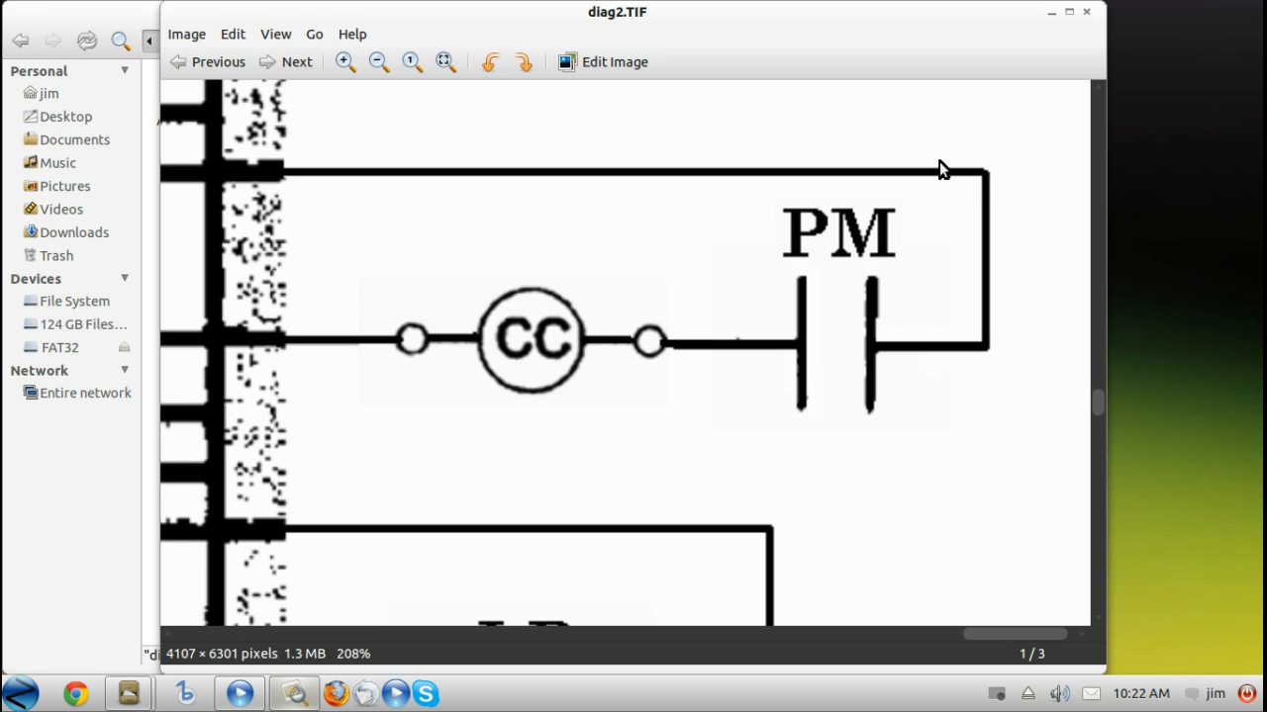